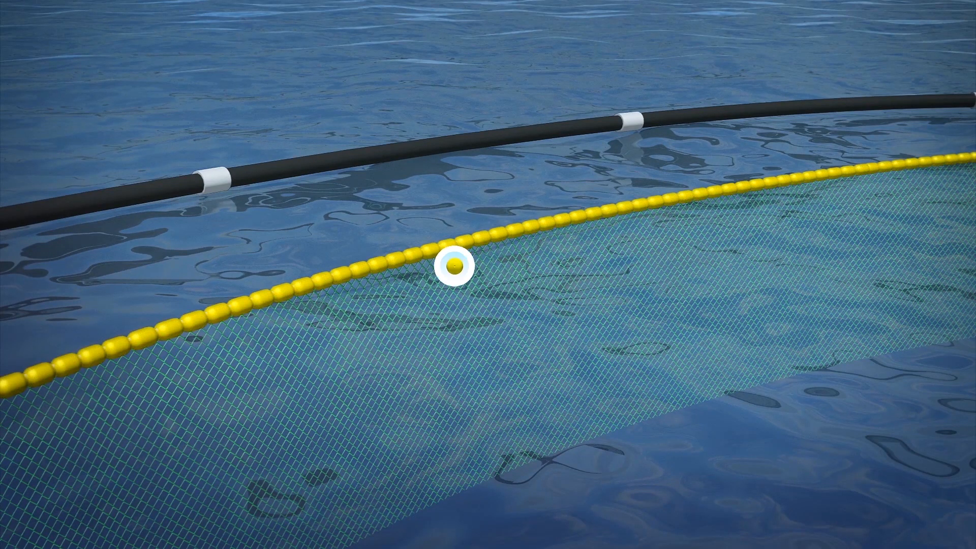
pyautogui.click(454, 267)
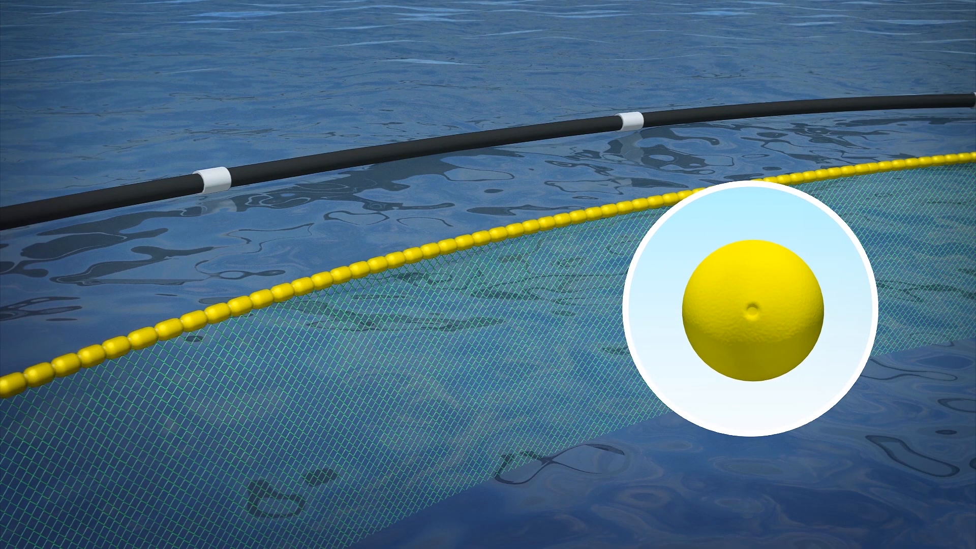